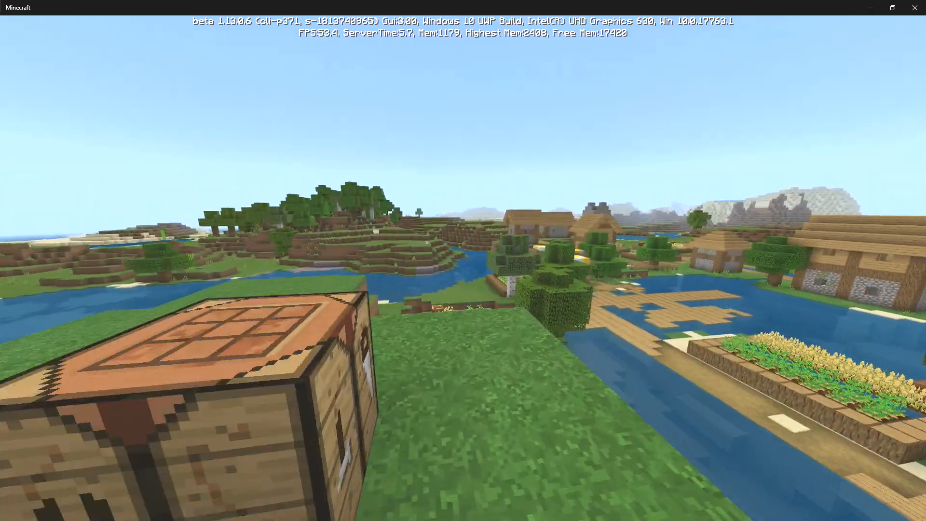
mouse_move(463, 261)
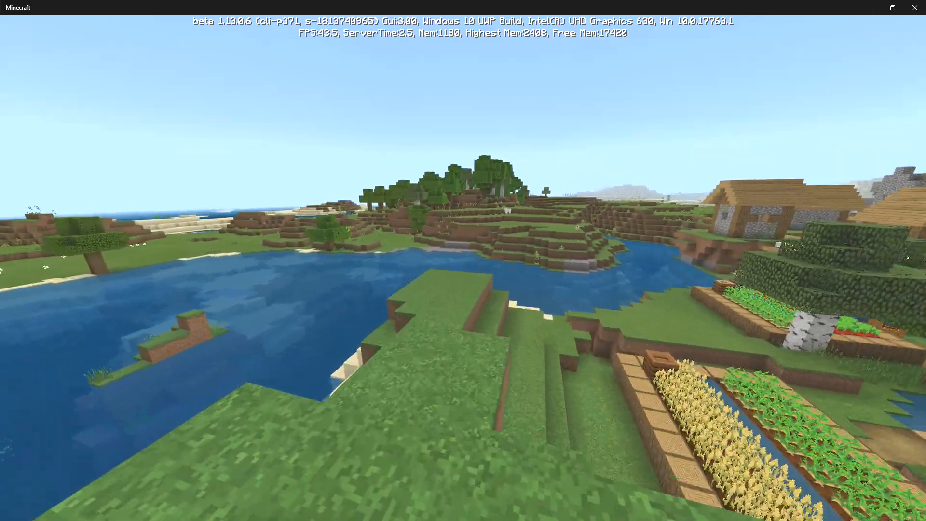
mouse_move(463, 261)
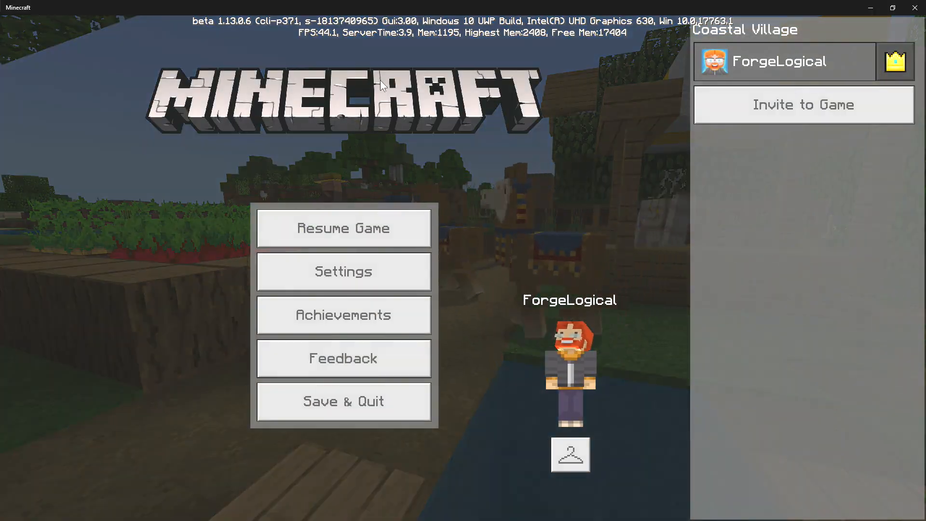
- Save and quit the Coastal Village world, then close the worlds list to reach the title screen
left_click(343, 228)
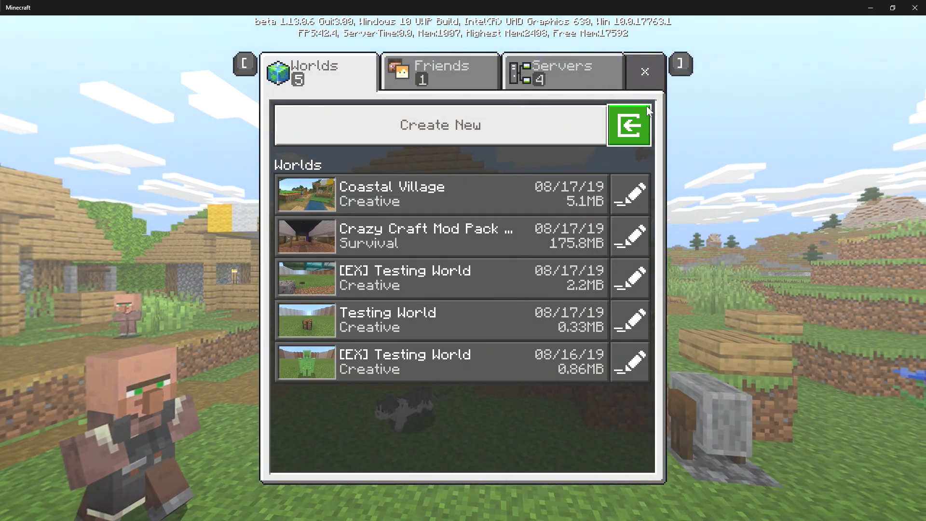
left_click(628, 124)
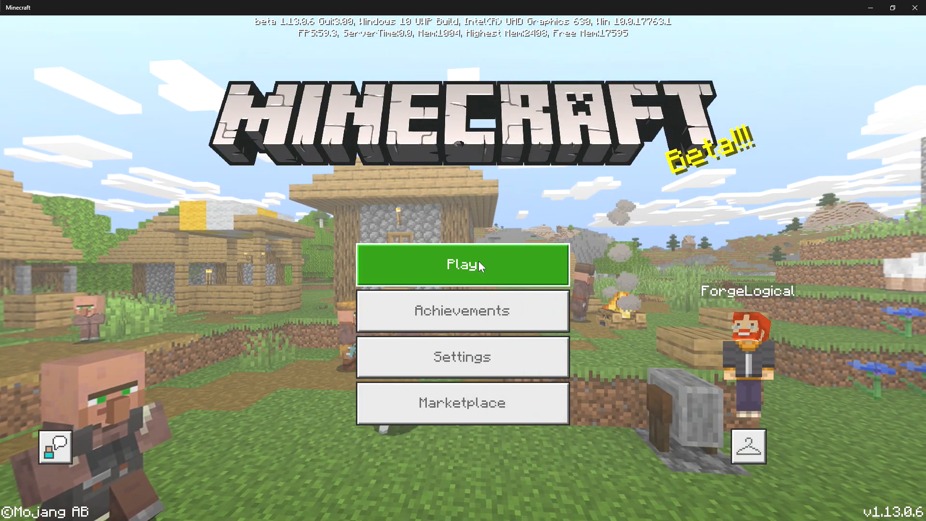
left_click(463, 265)
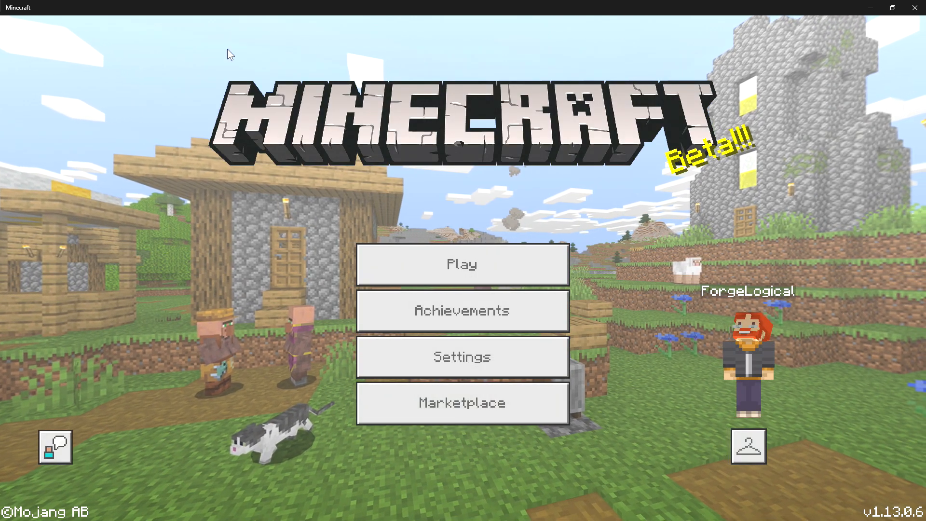
mouse_move(513, 293)
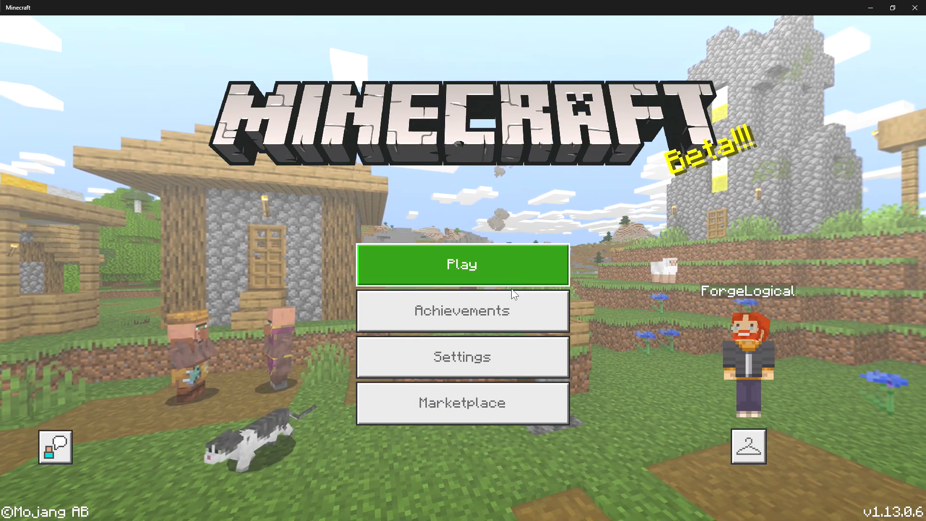
- Start playing from the title screen to load a world without the debug overlay
left_click(462, 264)
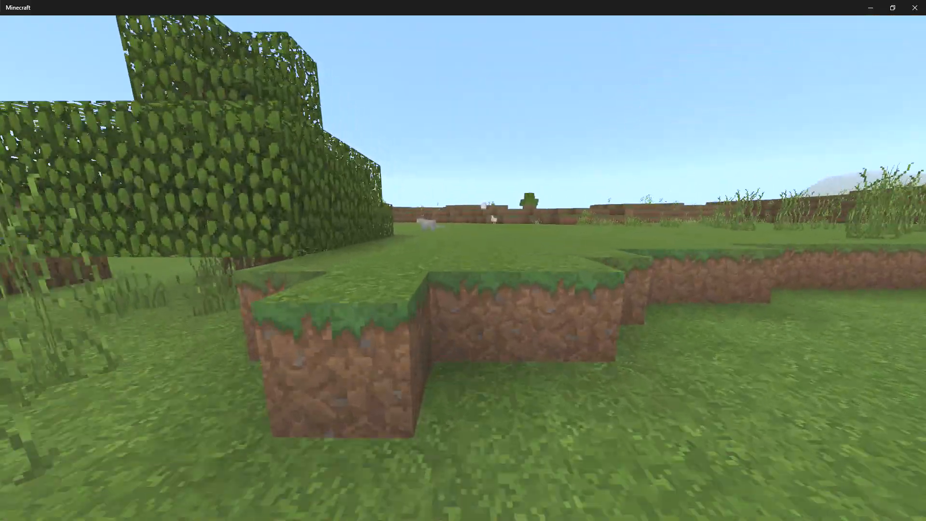
mouse_move(463, 260)
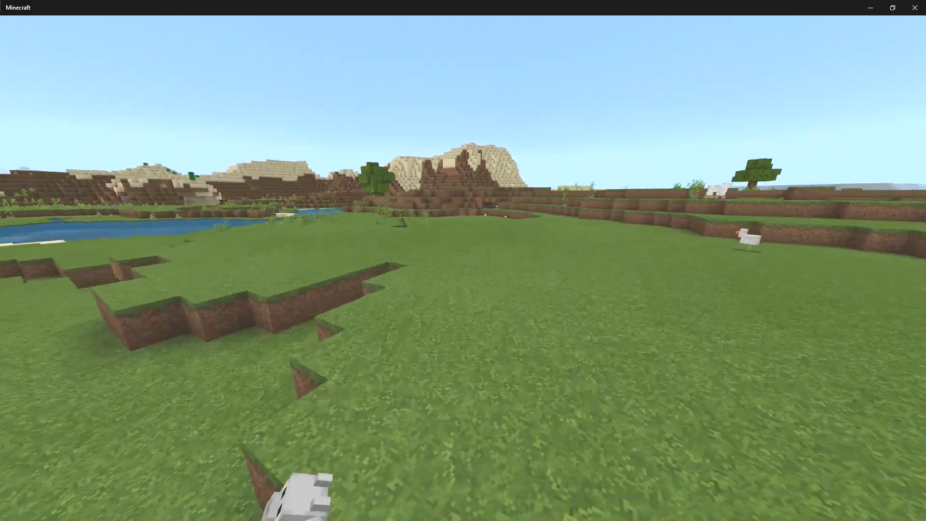
mouse_move(463, 260)
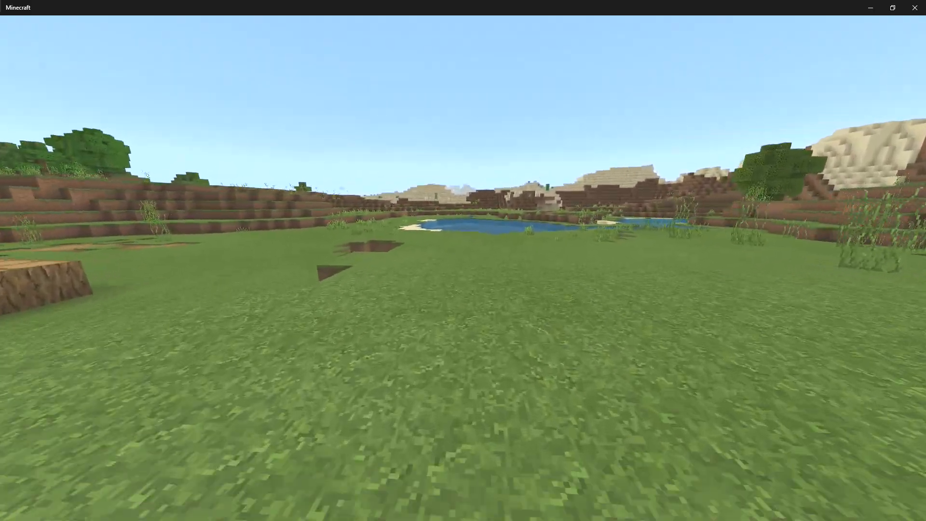